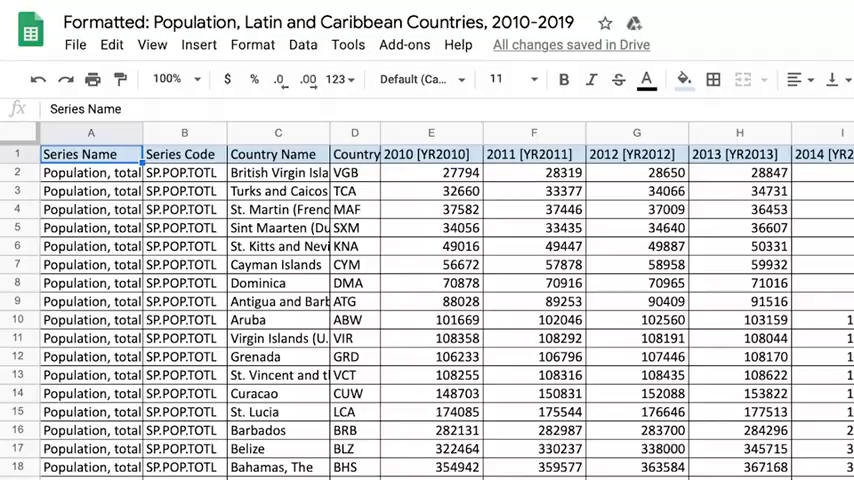
pyautogui.hscroll(3)
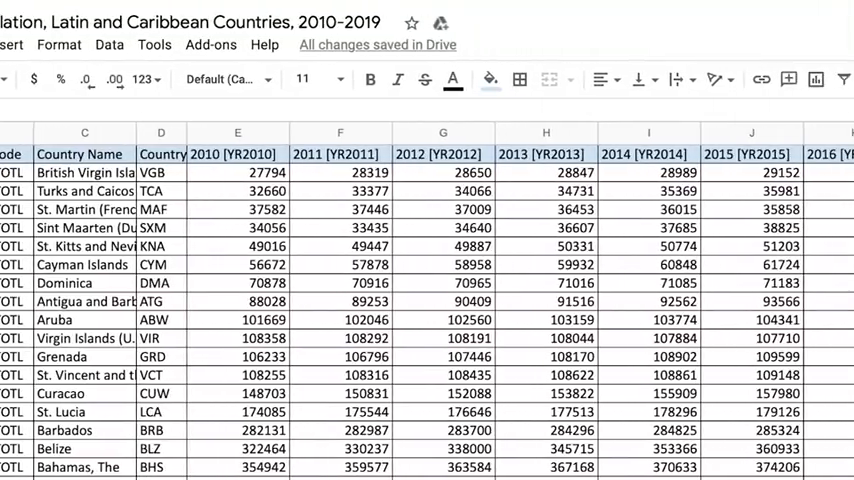
pyautogui.hscroll(3)
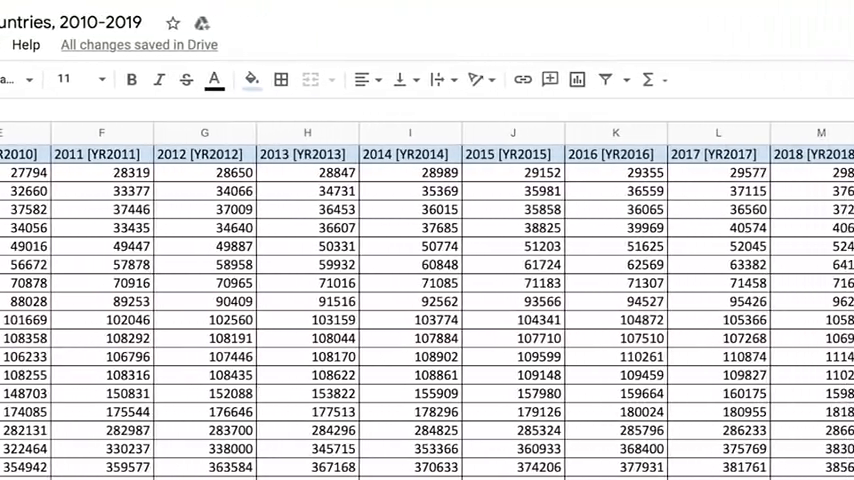
pyautogui.hscroll(3)
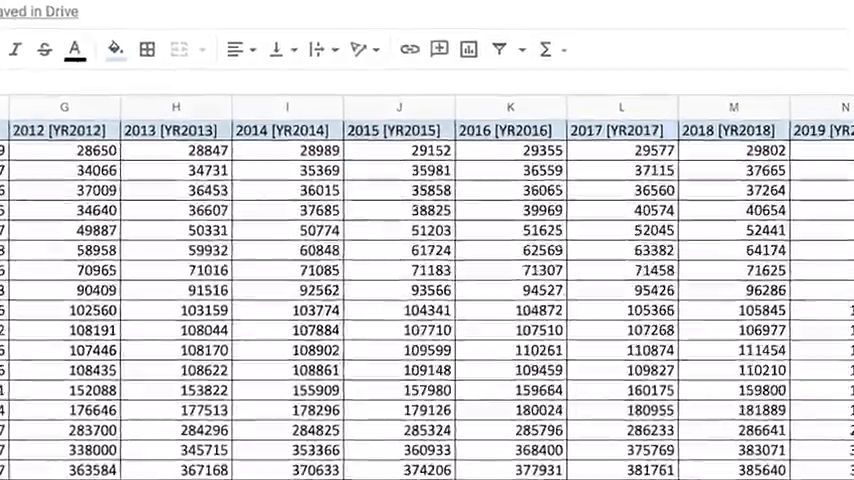
pyautogui.scroll(-3)
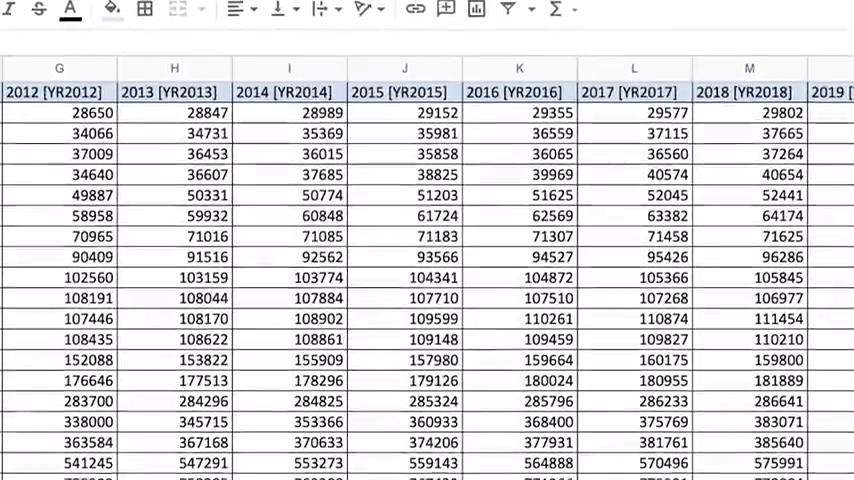
pyautogui.scroll(-3)
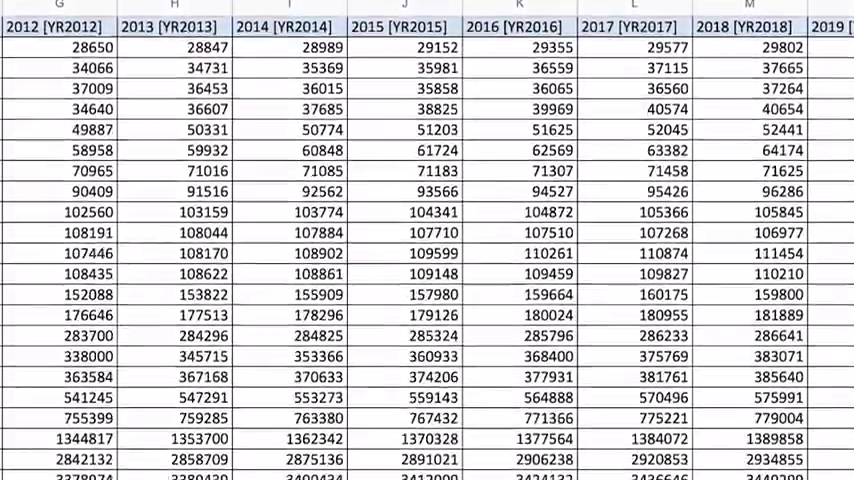